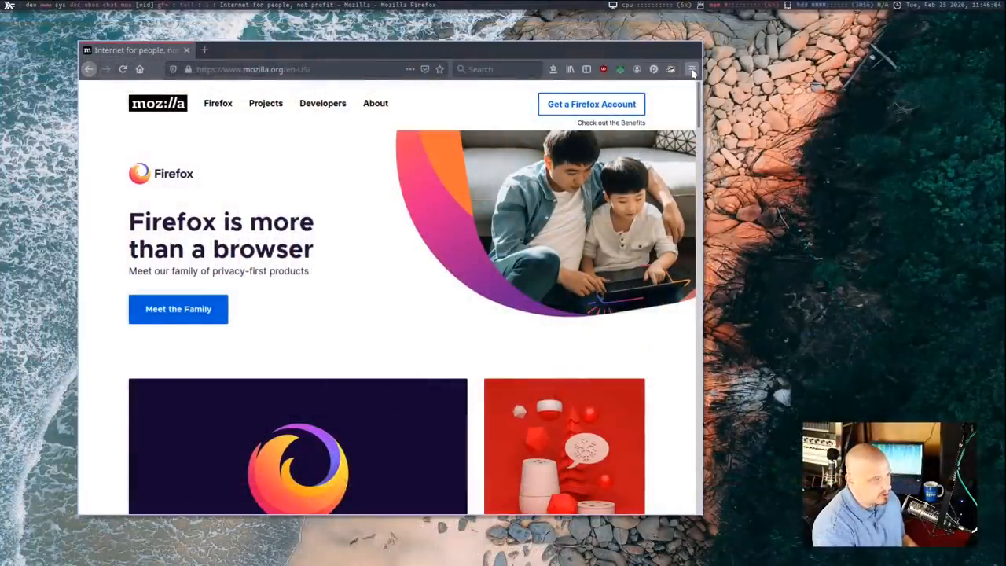
Step: Go from the Mozilla page to the Privacy & Security preferences showing Enhanced Tracking Protection
left_click(692, 69)
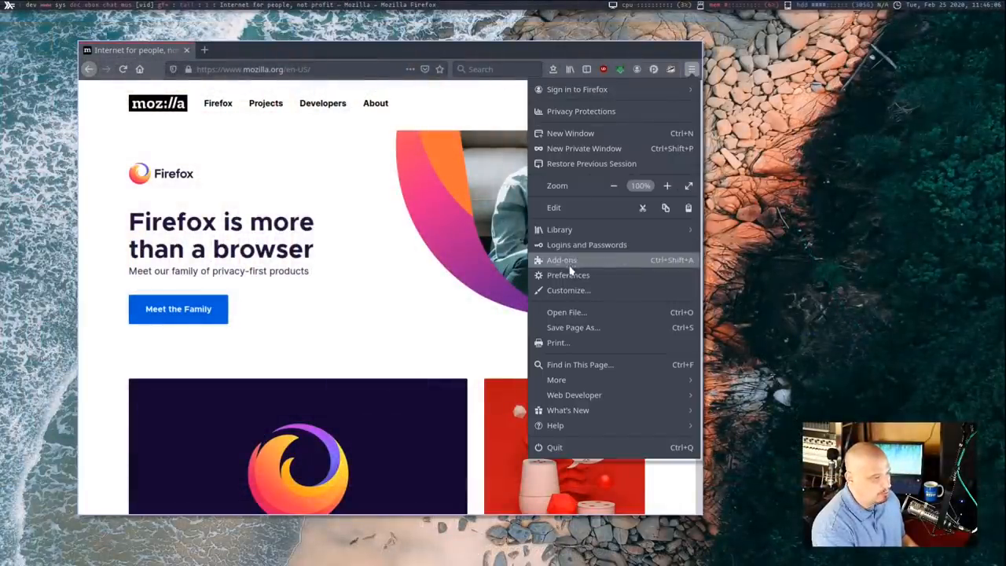
left_click(567, 273)
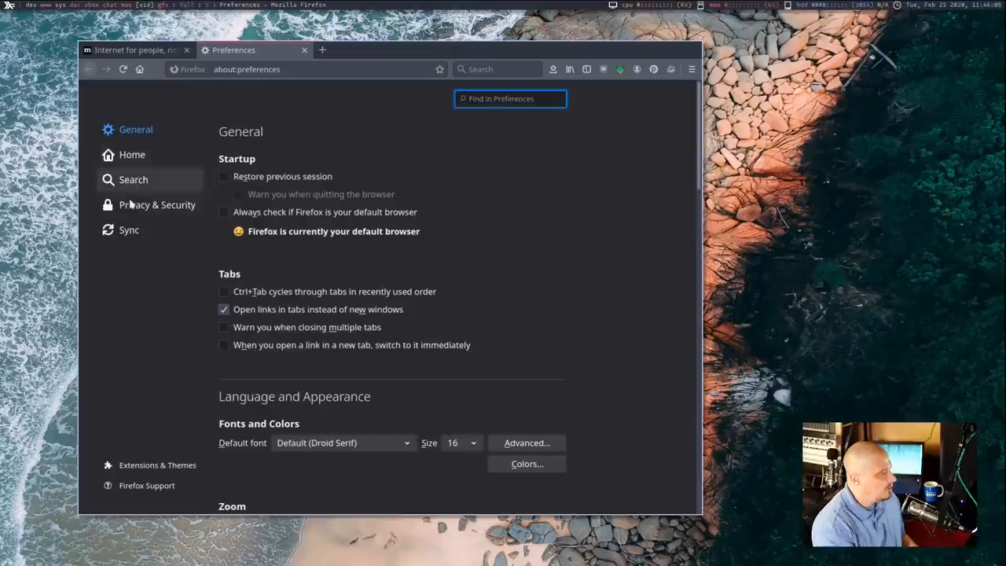
left_click(157, 204)
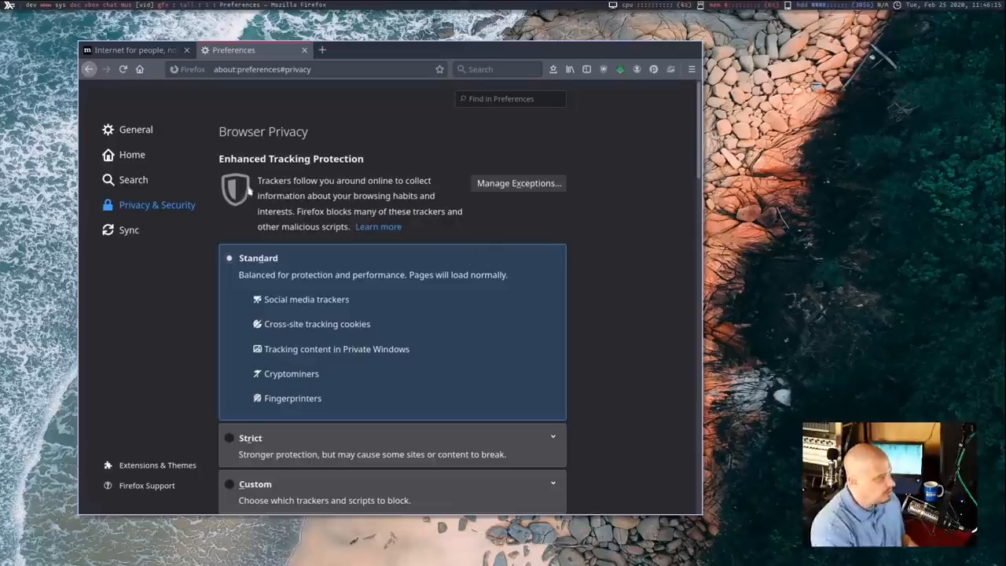
mouse_move(666, 404)
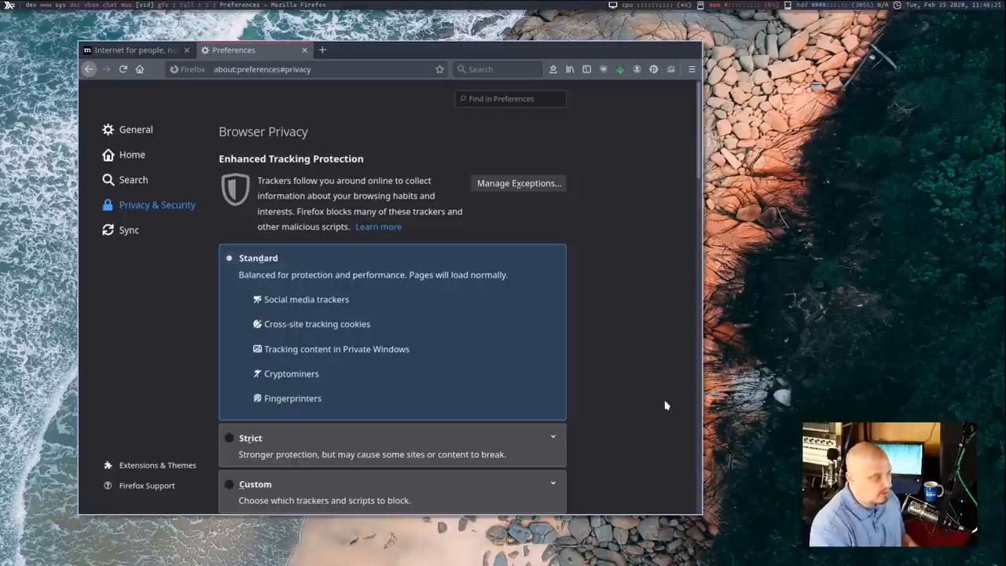
scroll("down", 3)
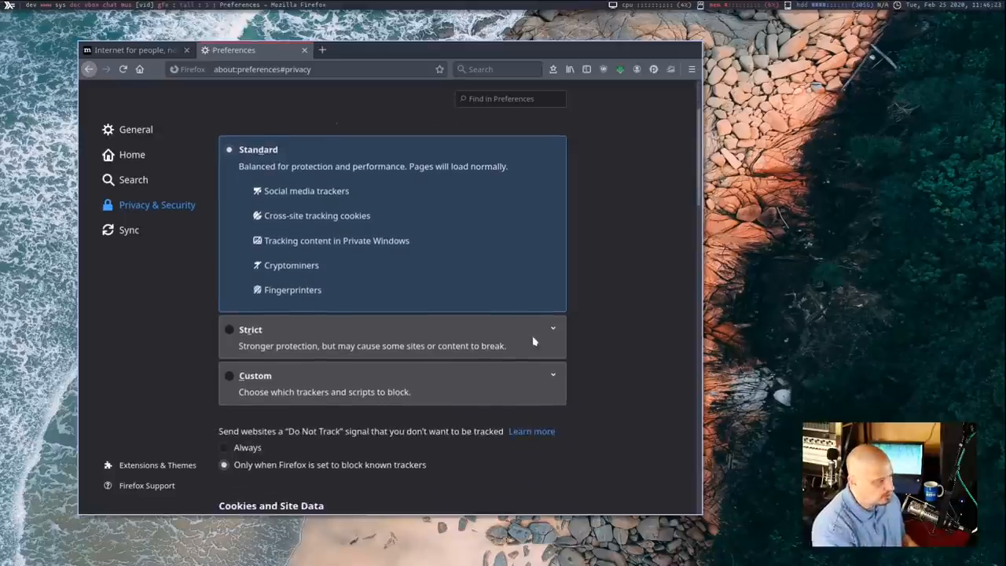
mouse_move(610, 327)
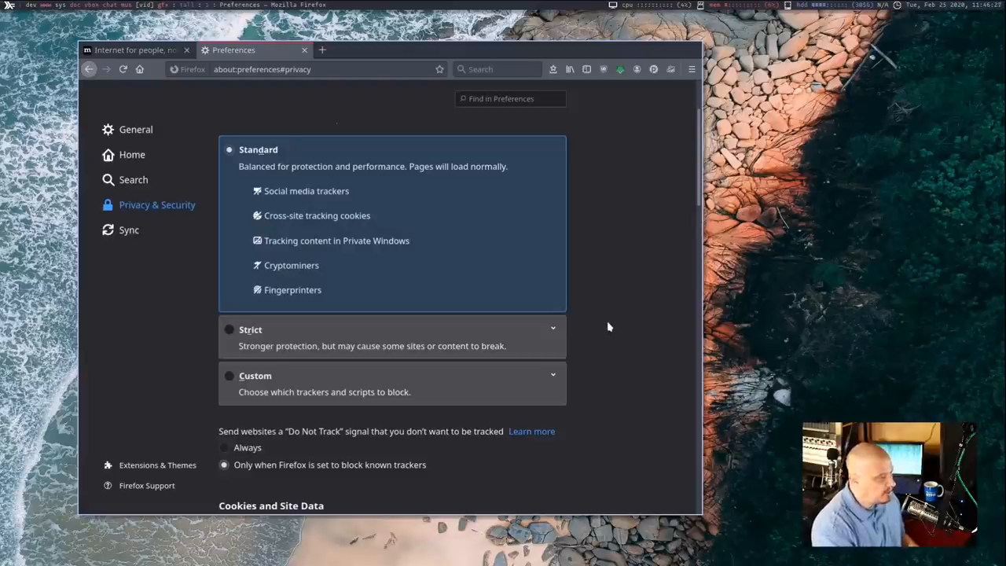
mouse_move(475, 336)
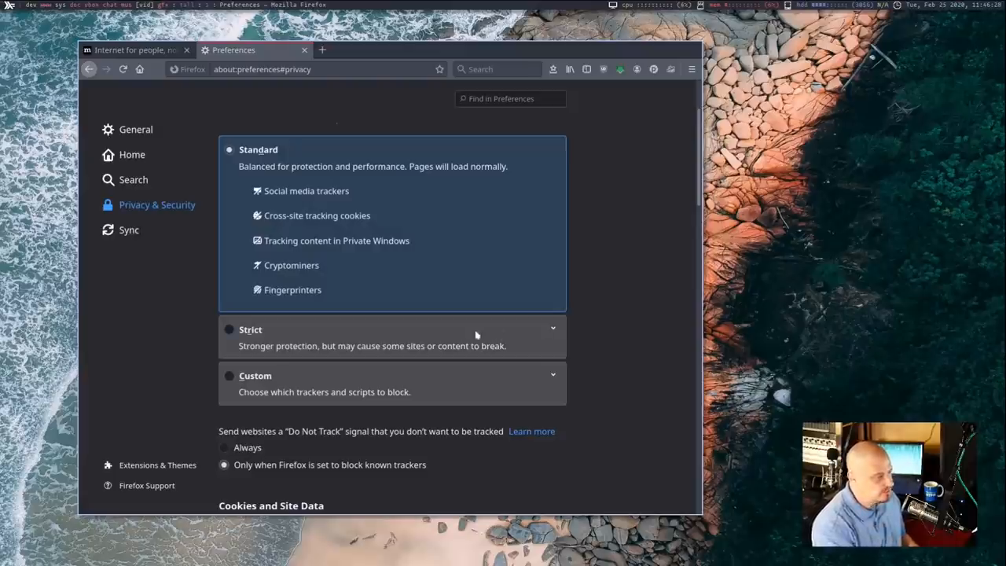
Step: Set Enhanced Tracking Protection to Strict
left_click(230, 330)
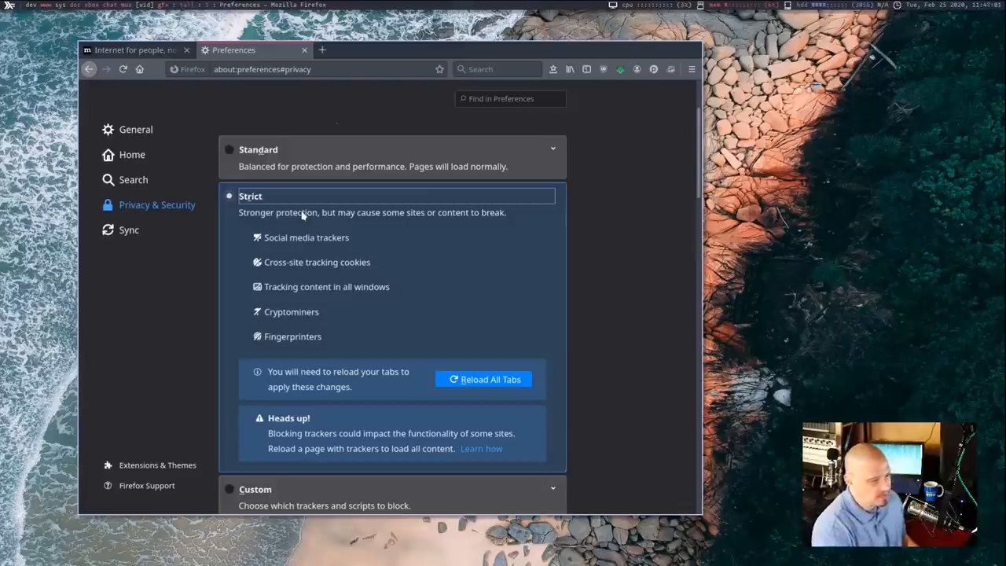
mouse_move(352, 242)
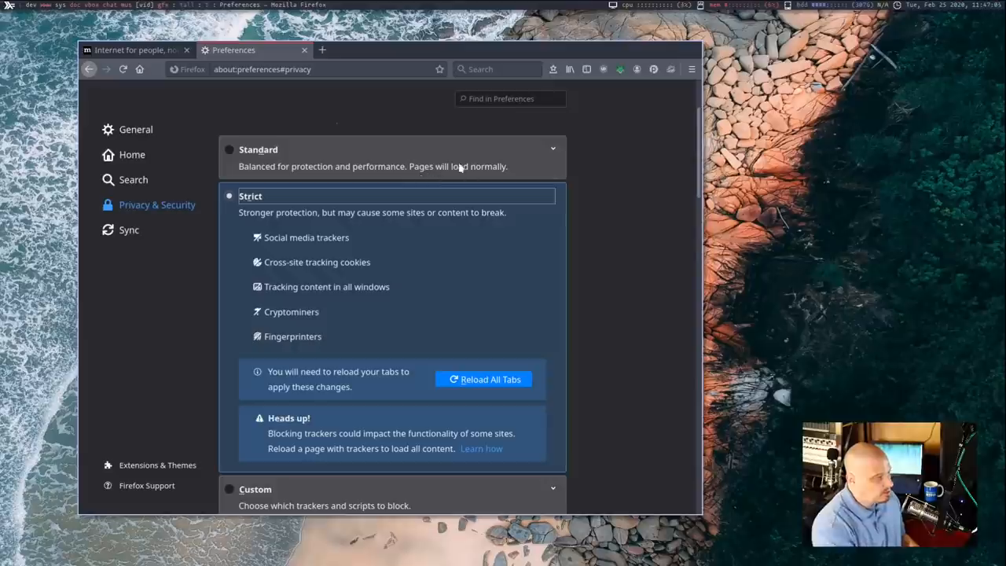
Step: Set Do Not Track to Always so every website receives the signal
scroll("down", 3)
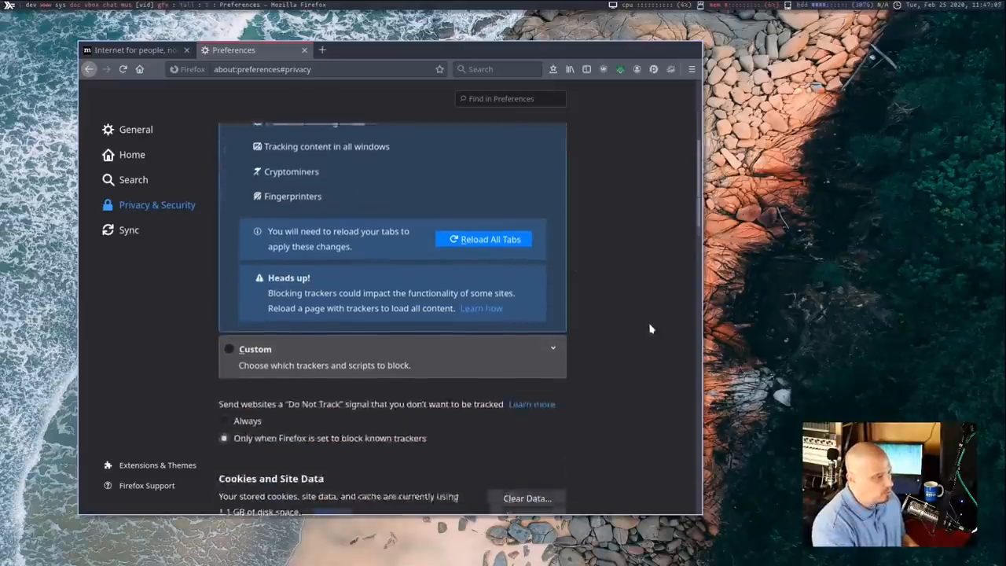
scroll("down", 3)
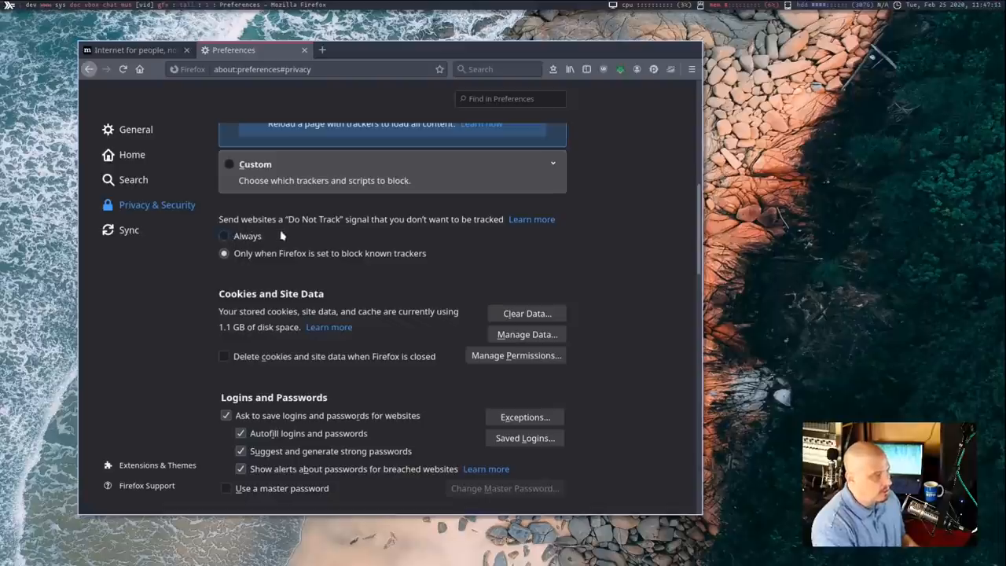
mouse_move(335, 226)
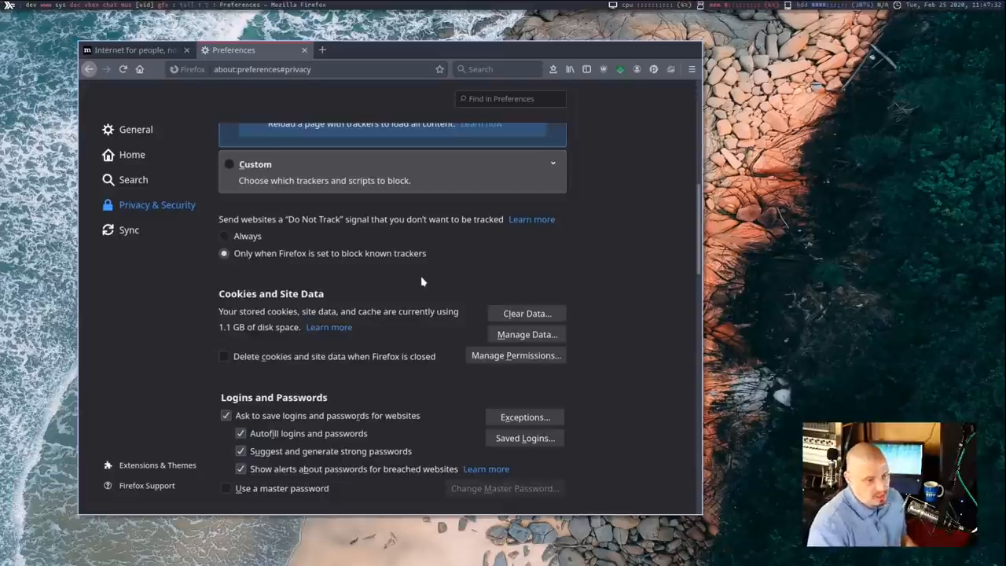
mouse_move(423, 278)
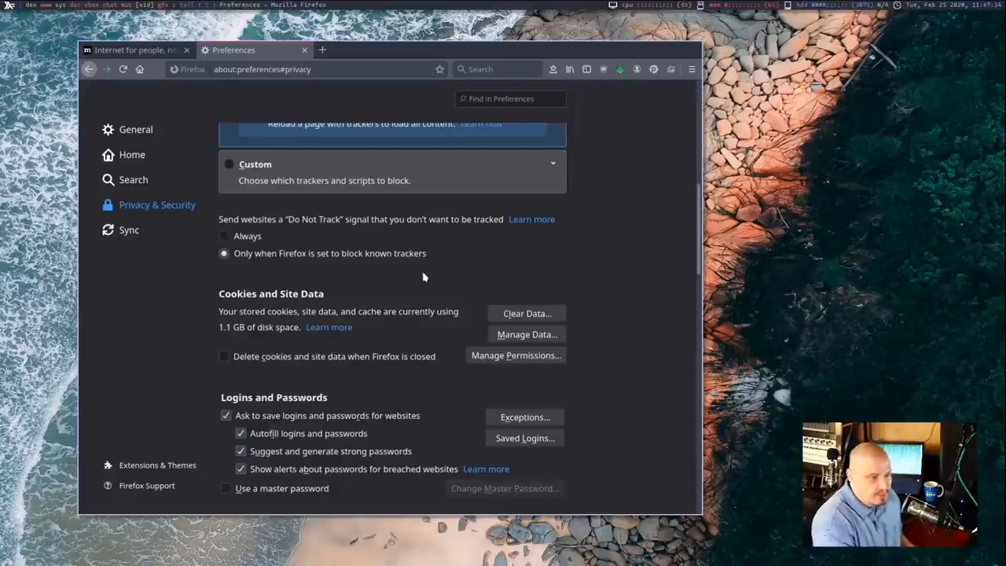
left_click(223, 236)
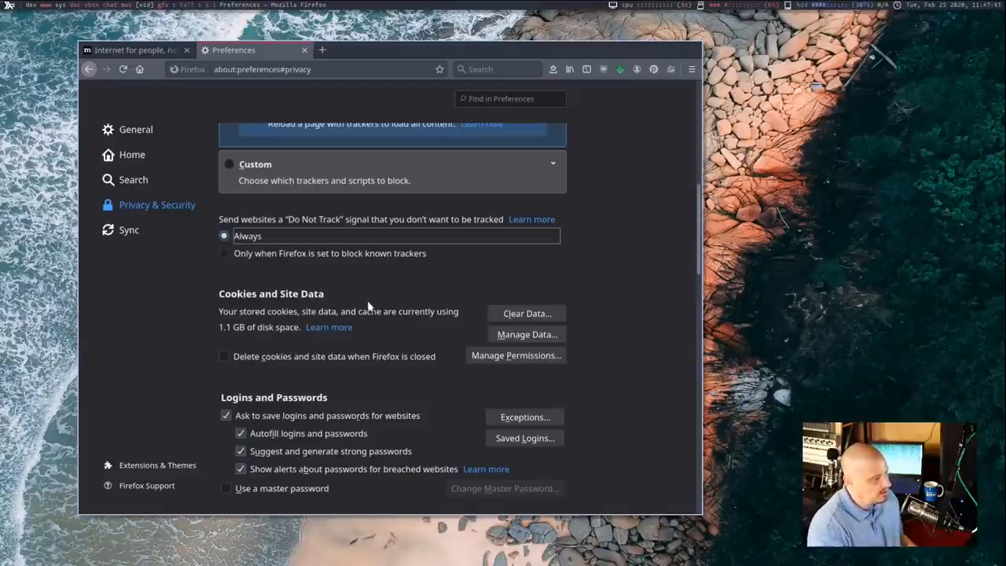
mouse_move(623, 412)
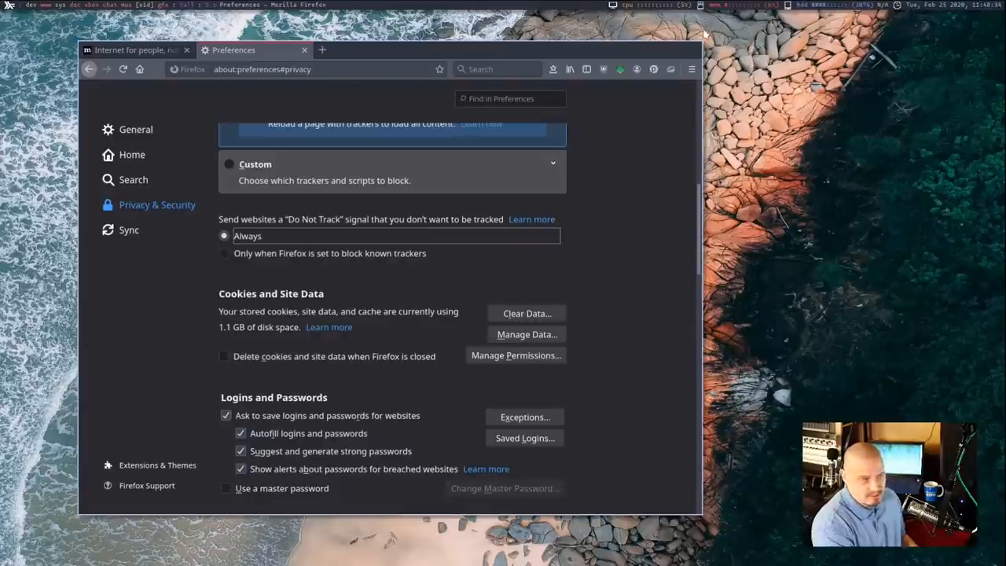
left_click(691, 69)
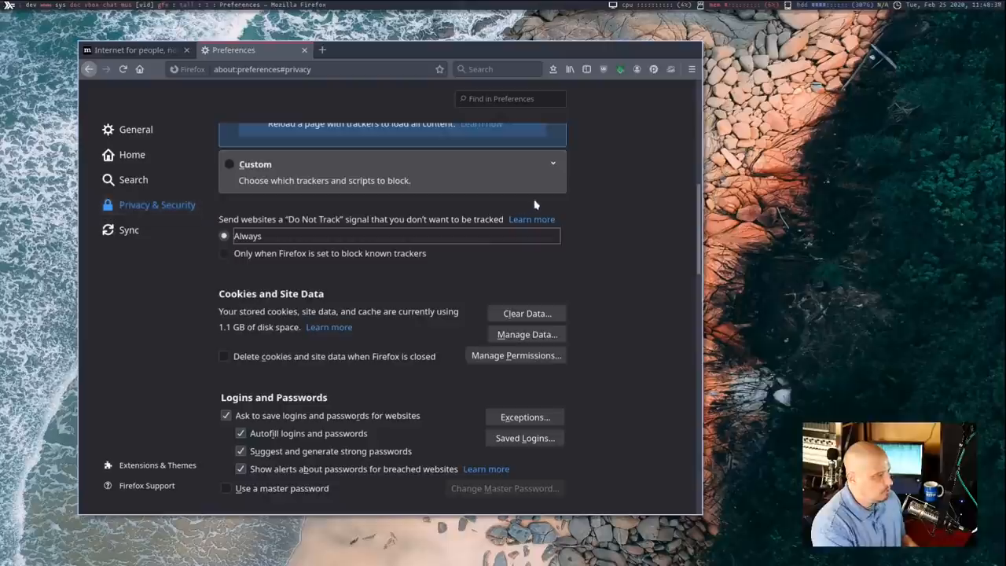
Step: Turn off sending technical and interaction data to Mozilla and turn off installing and running studies
scroll("down", 3)
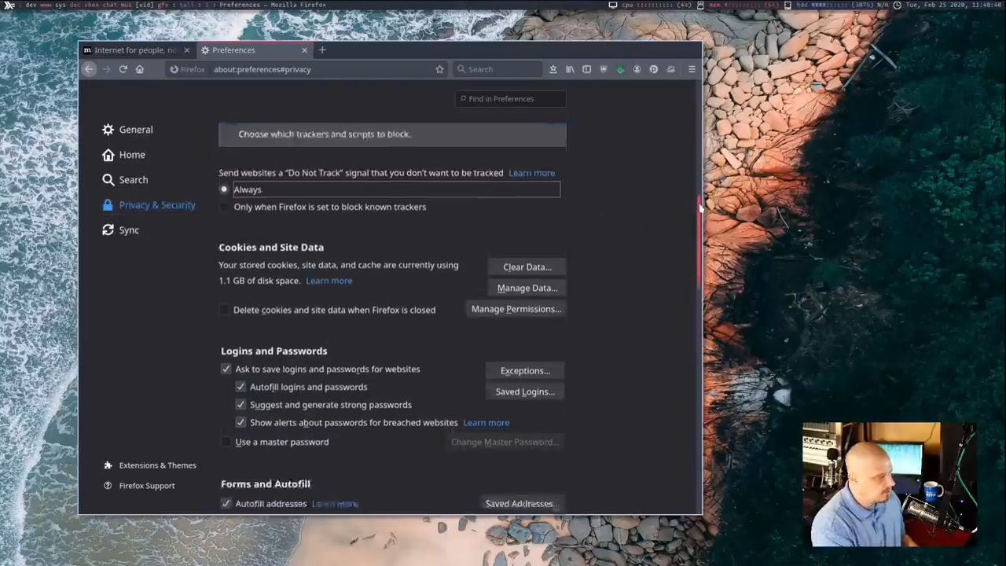
scroll("down", 3)
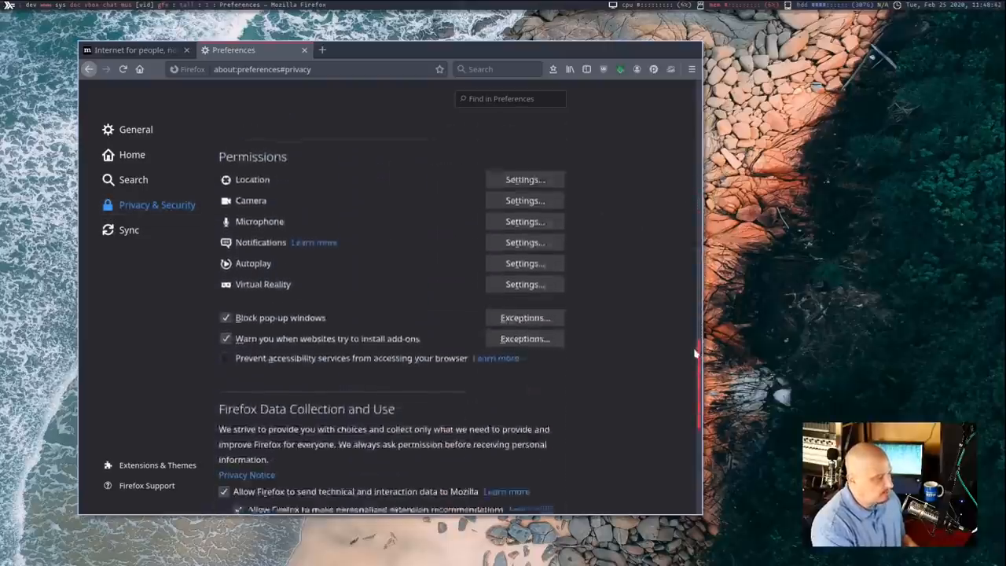
scroll("down", 3)
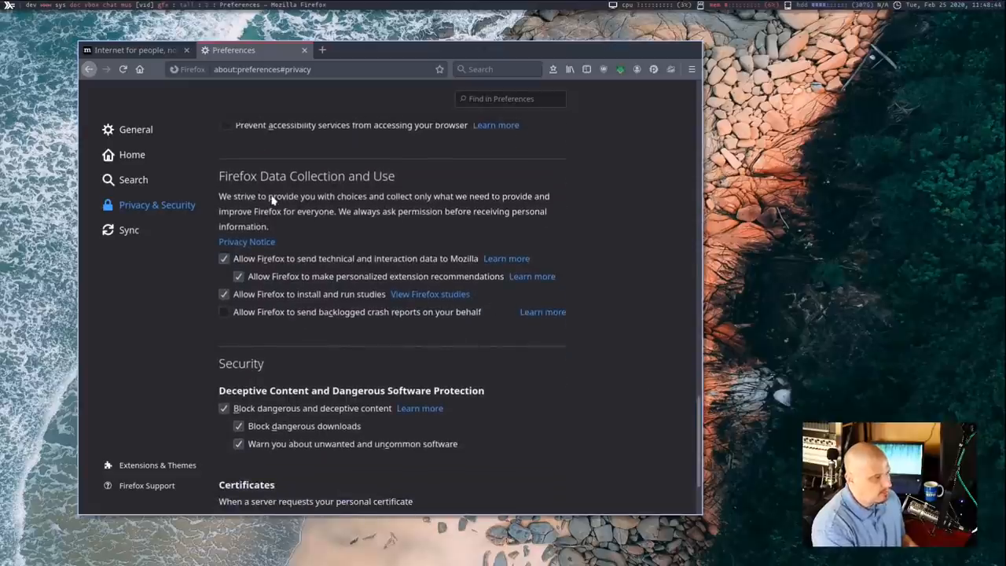
mouse_move(283, 190)
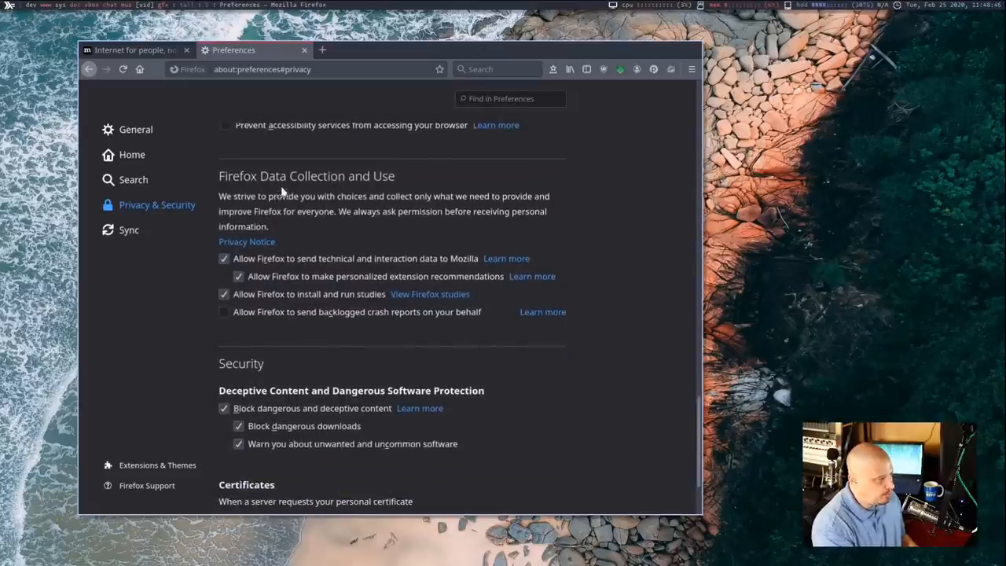
mouse_move(368, 377)
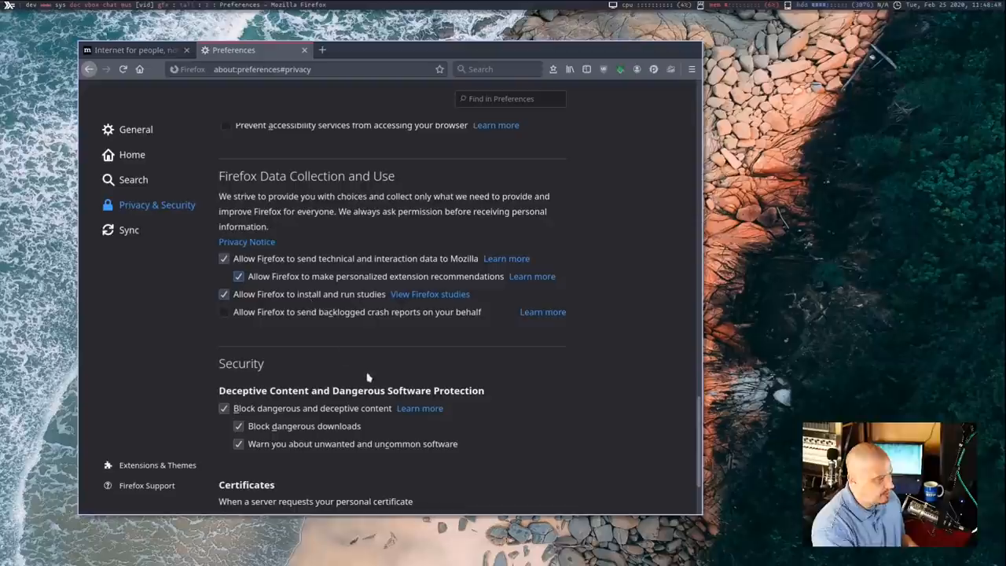
mouse_move(297, 368)
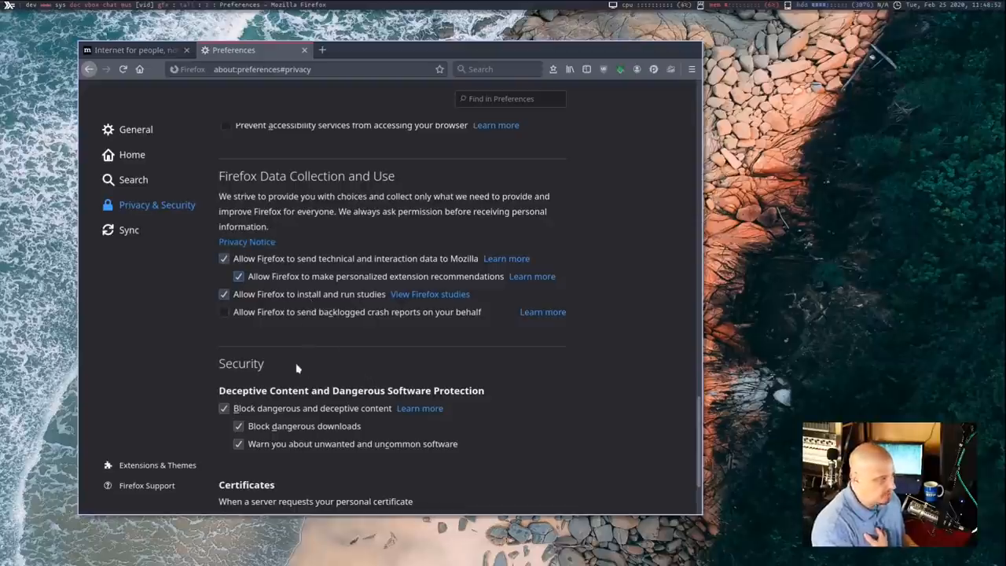
mouse_move(250, 270)
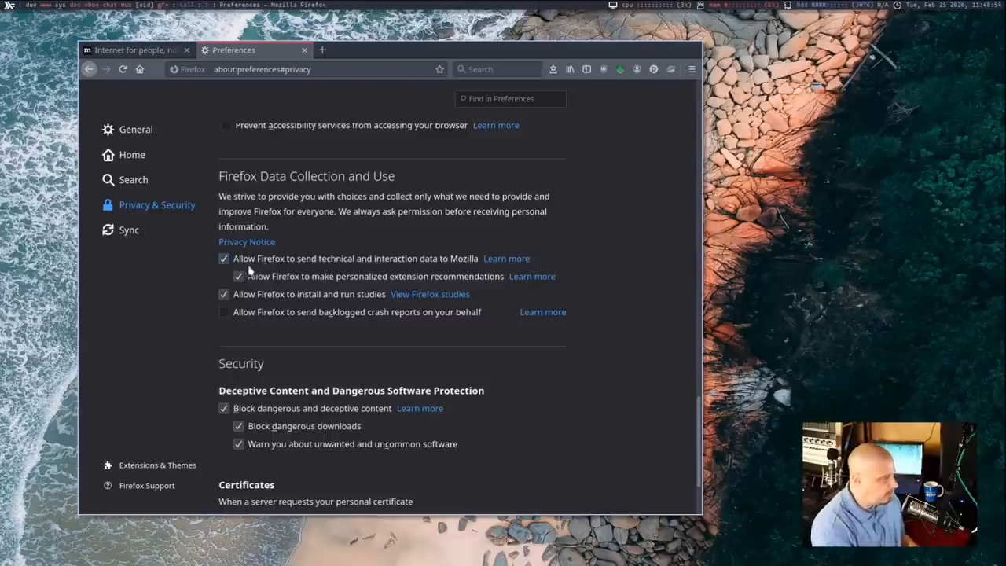
left_click(223, 258)
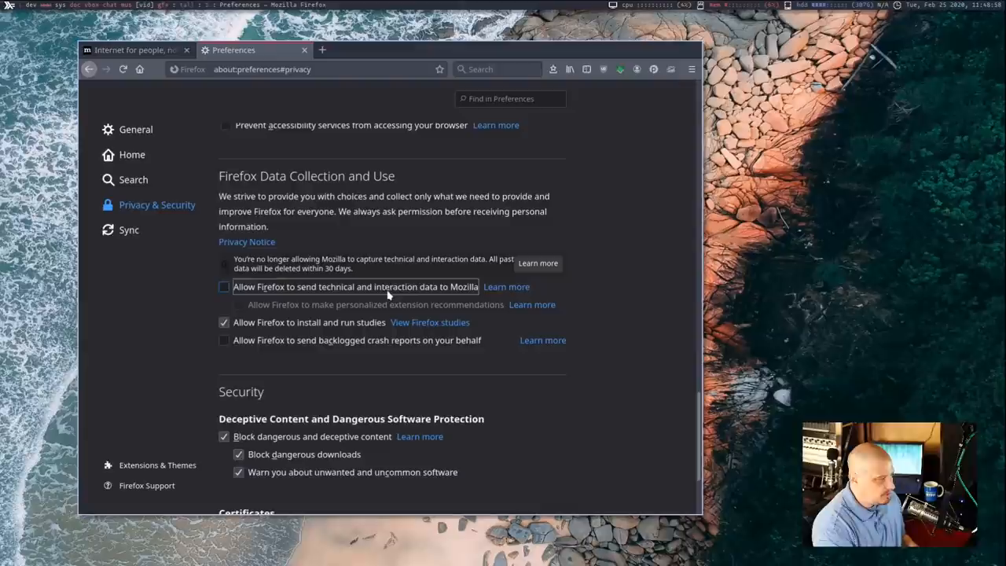
left_click(223, 322)
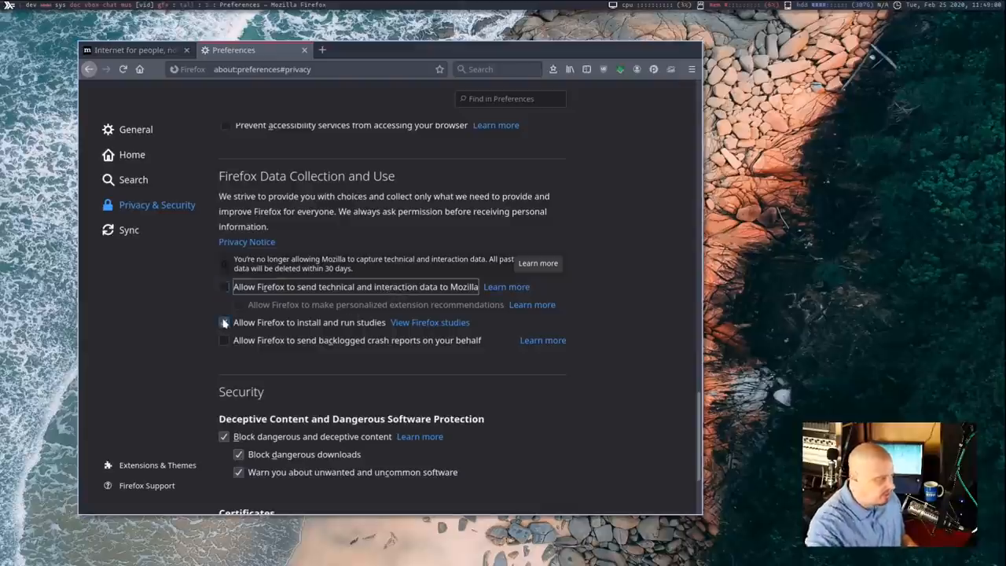
left_click(223, 322)
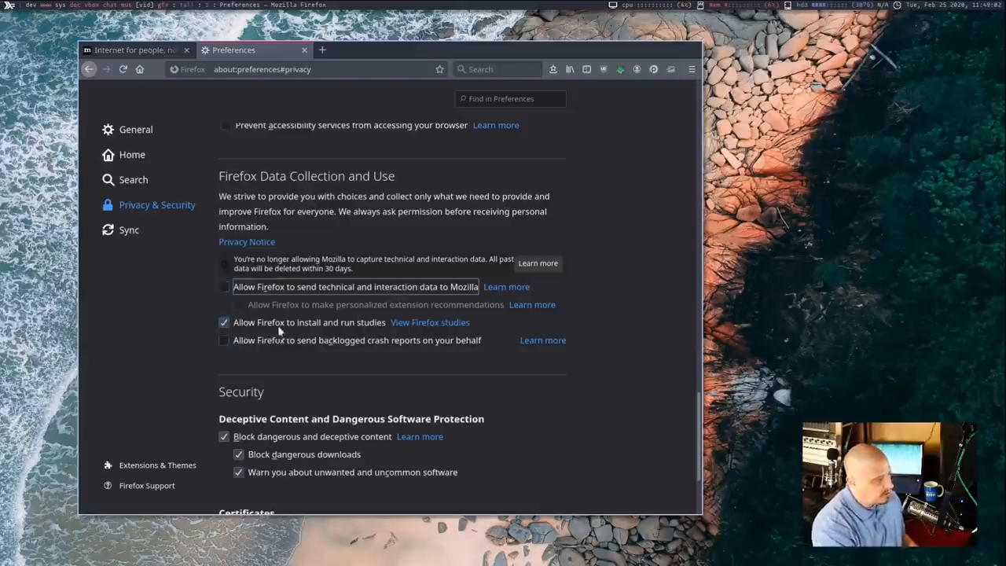
left_click(223, 322)
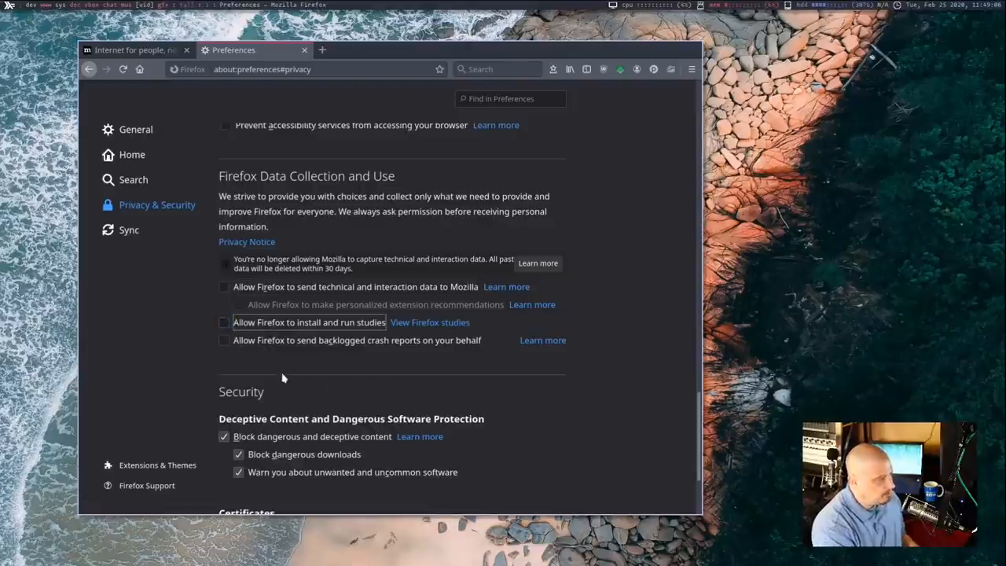
mouse_move(226, 364)
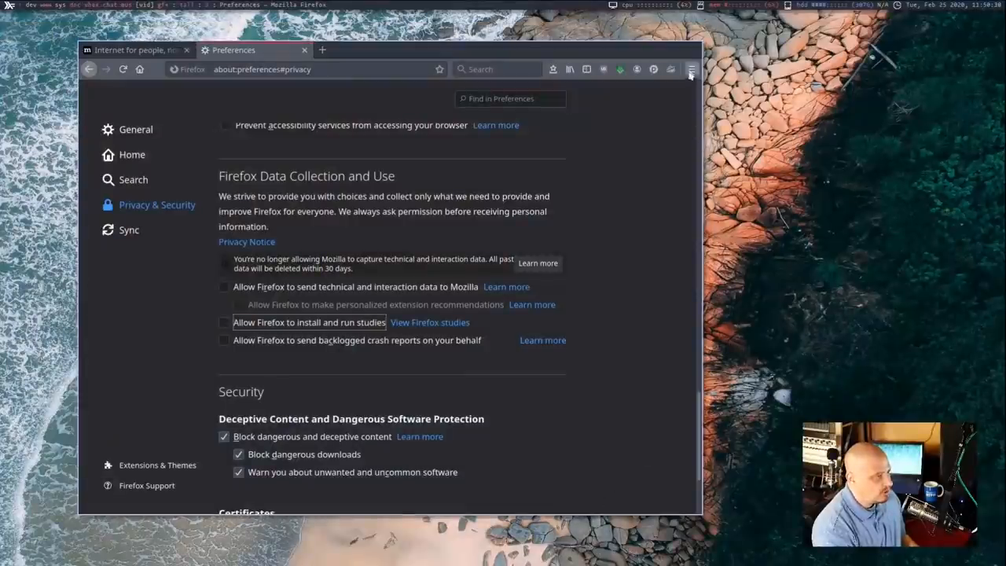
Step: In the Search preferences, change the default search engine from Google to DuckDuckGo
left_click(692, 70)
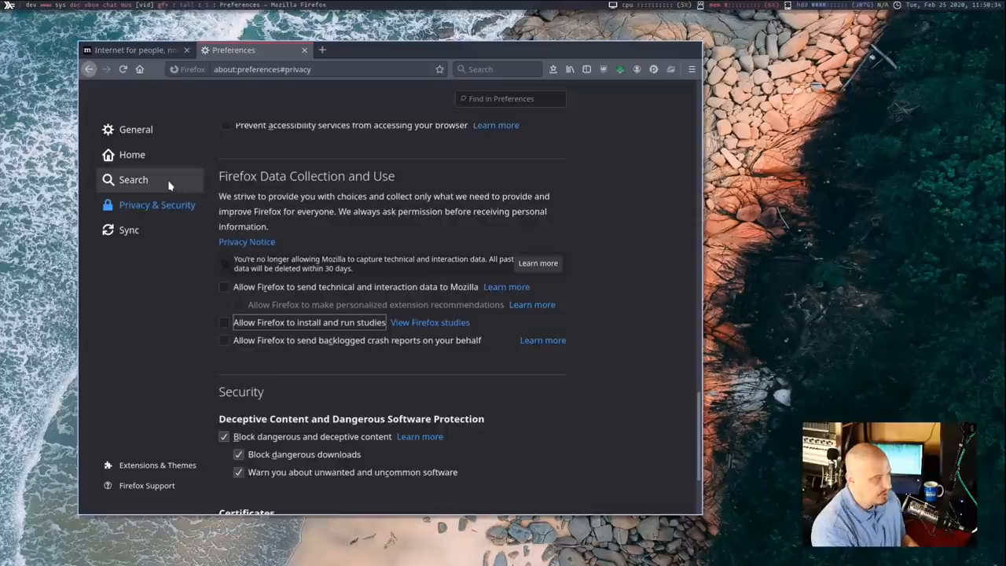
left_click(132, 179)
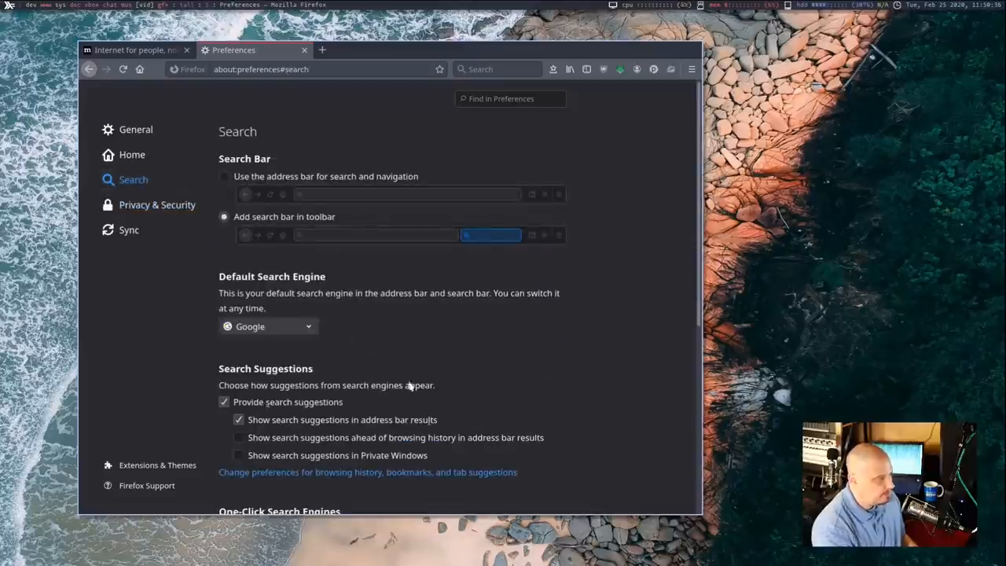
scroll("down", 3)
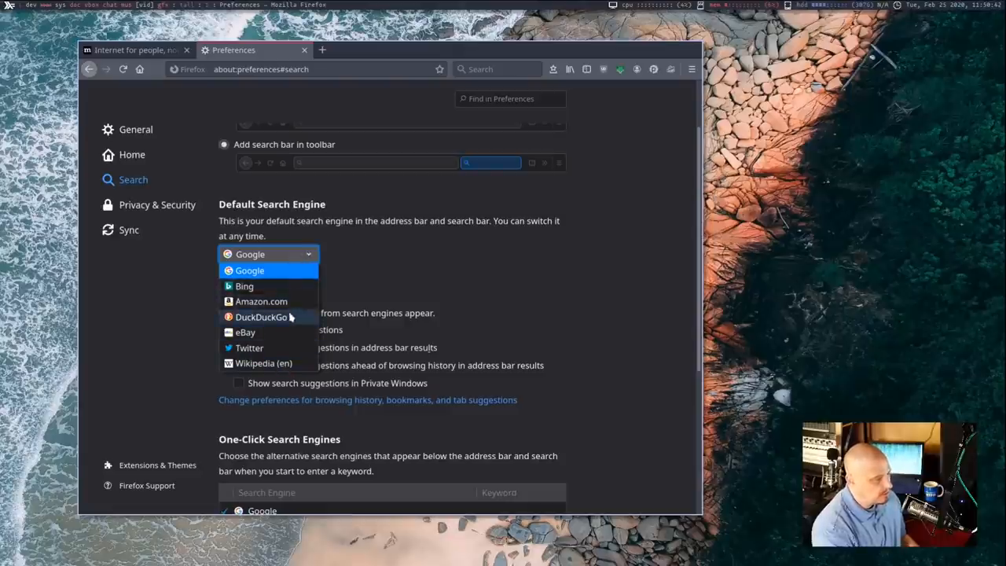
left_click(261, 318)
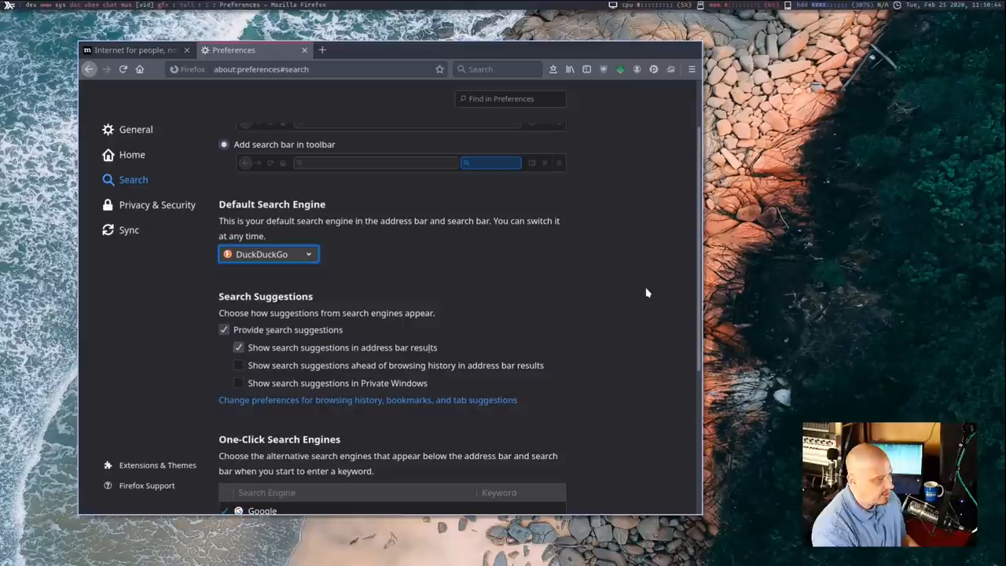
mouse_move(666, 407)
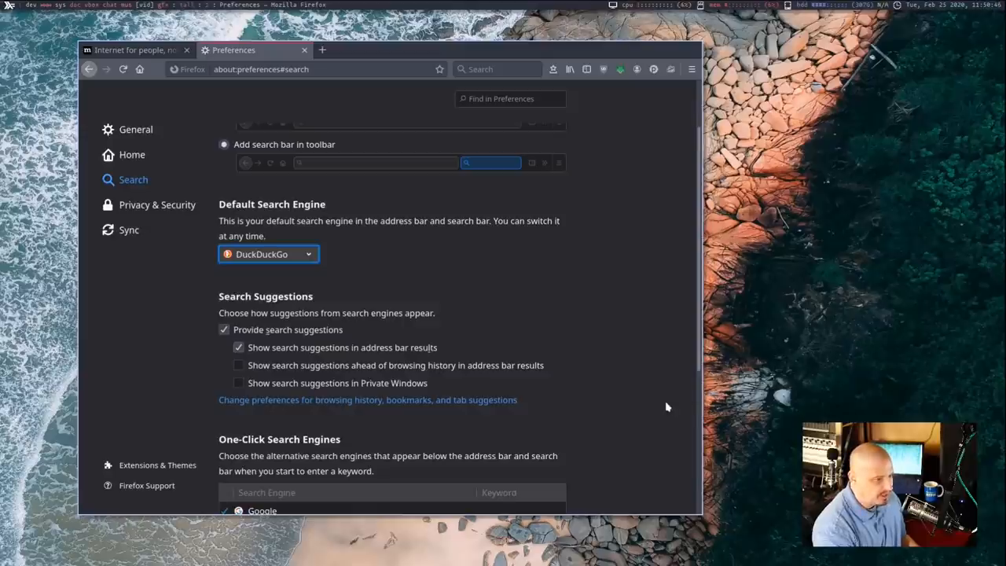
scroll("down", 3)
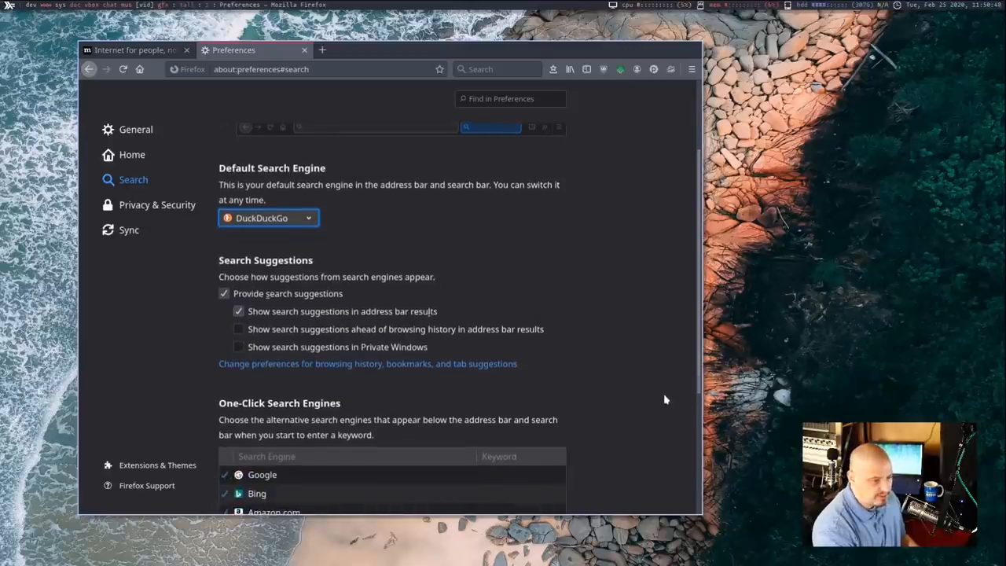
left_click(691, 69)
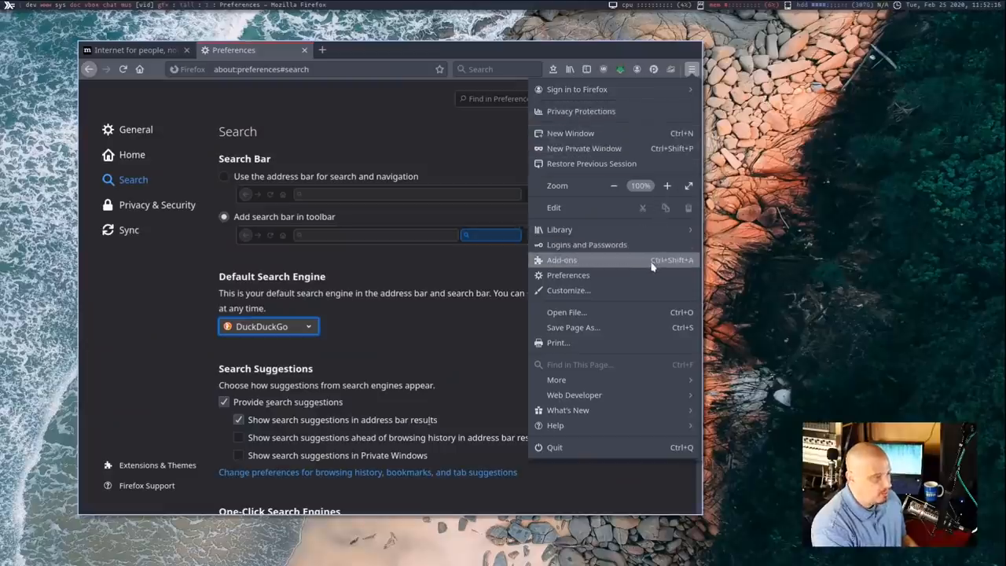
Step: From the Add-ons manager, search 'ublock origin' and show the uBlock Origin add-on page
left_click(561, 260)
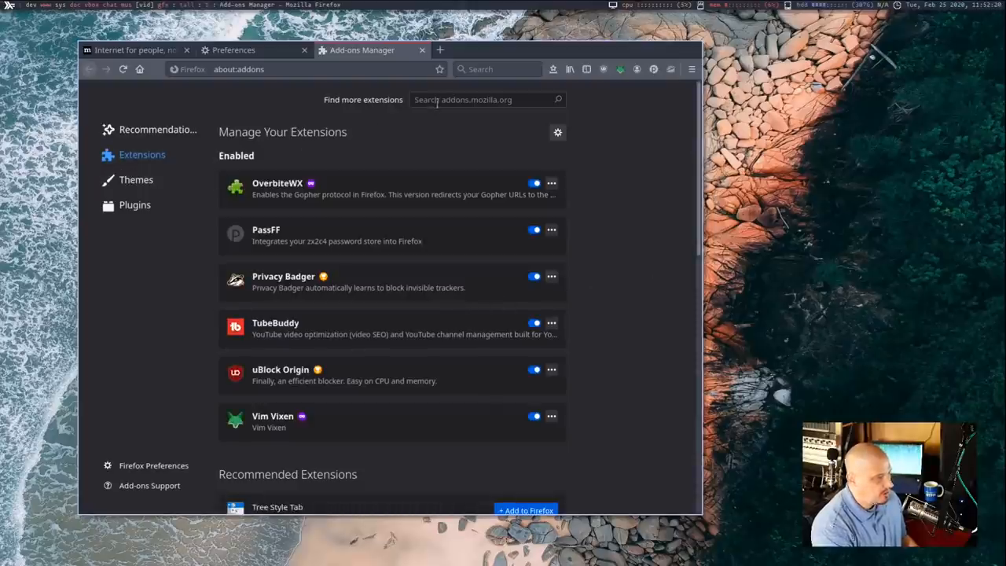
left_click(479, 99)
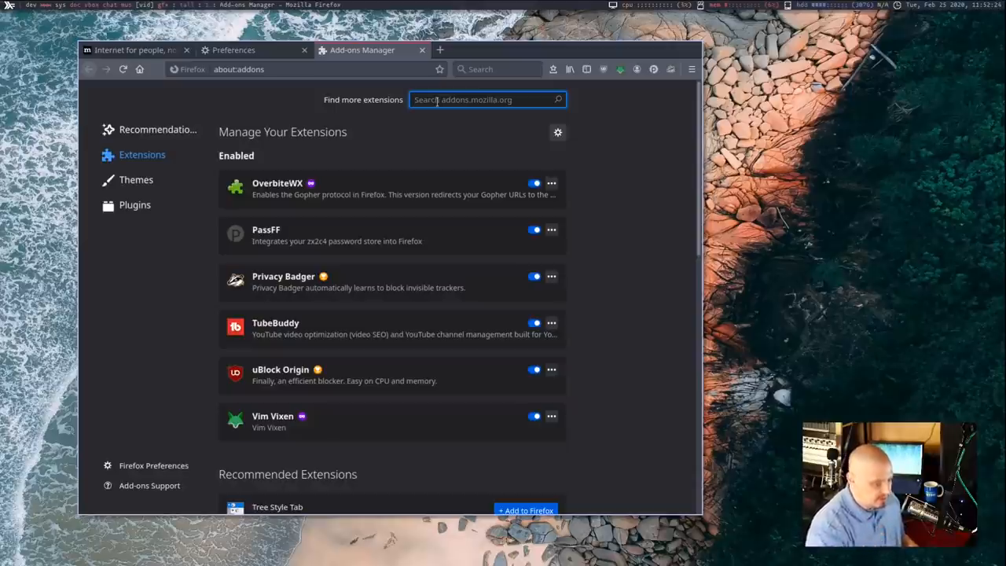
type("ublock origin")
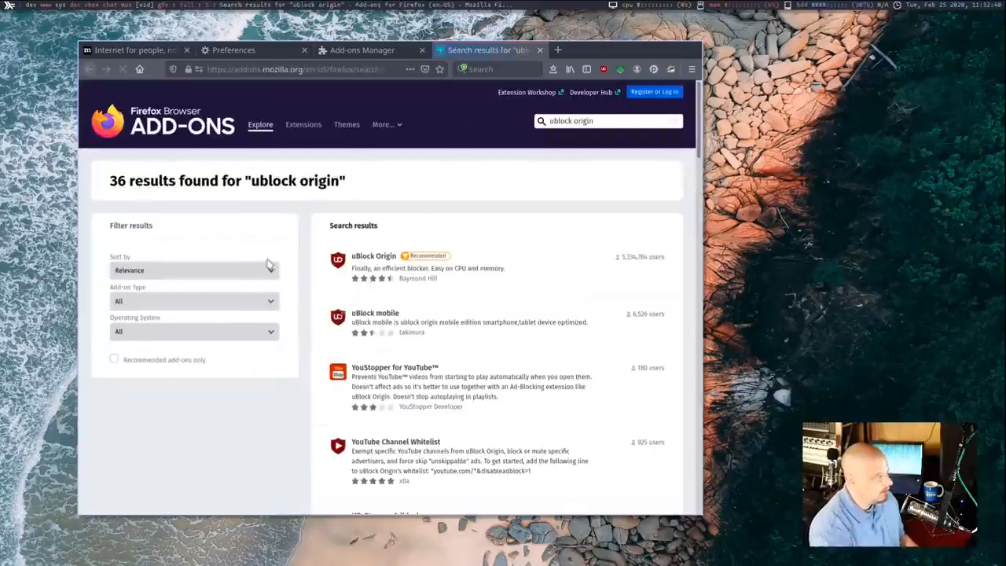
left_click(374, 255)
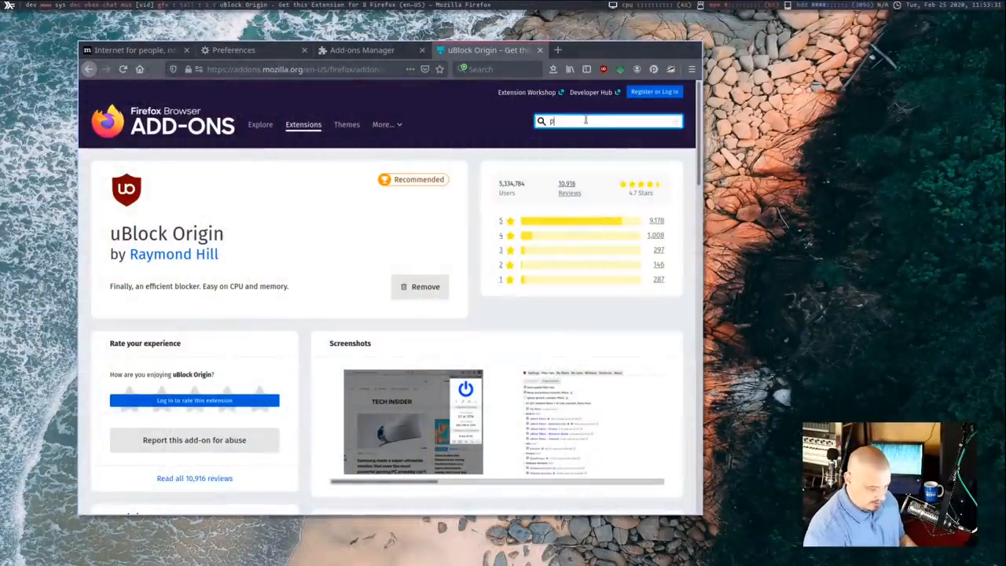
Step: Search 'privacy', show the Privacy Badger add-on page and its EFF homepage install offer
type("privacy")
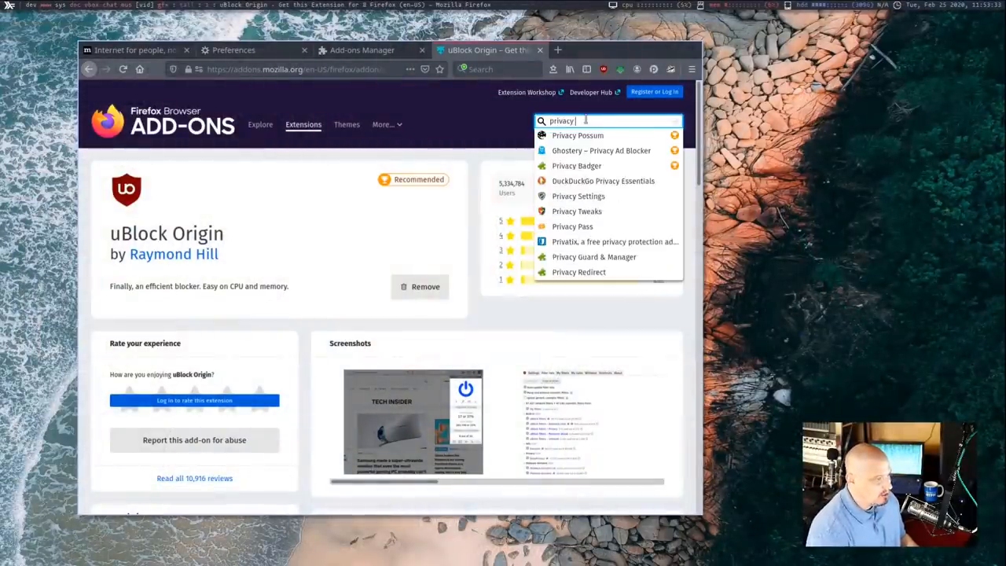
left_click(575, 165)
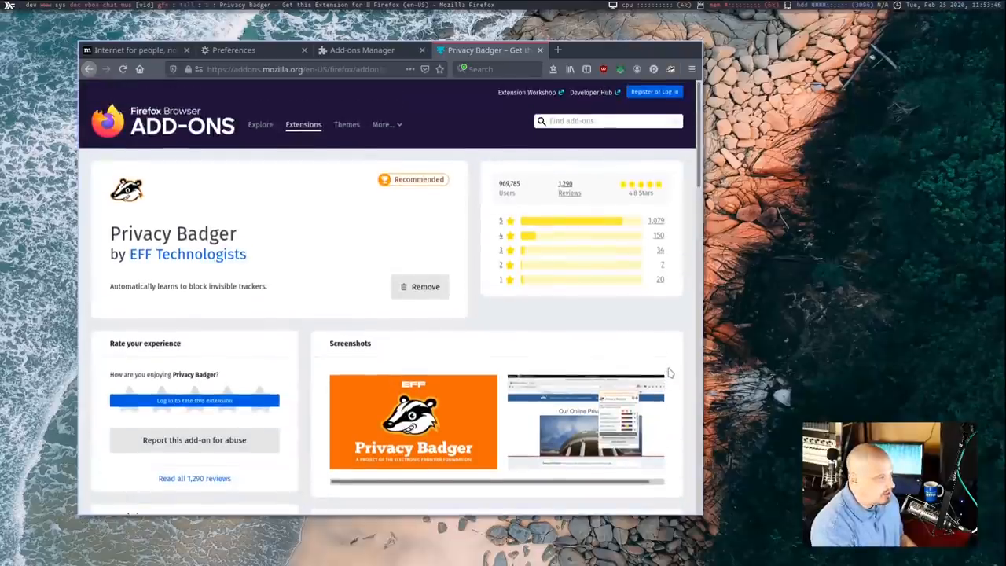
mouse_move(910, 405)
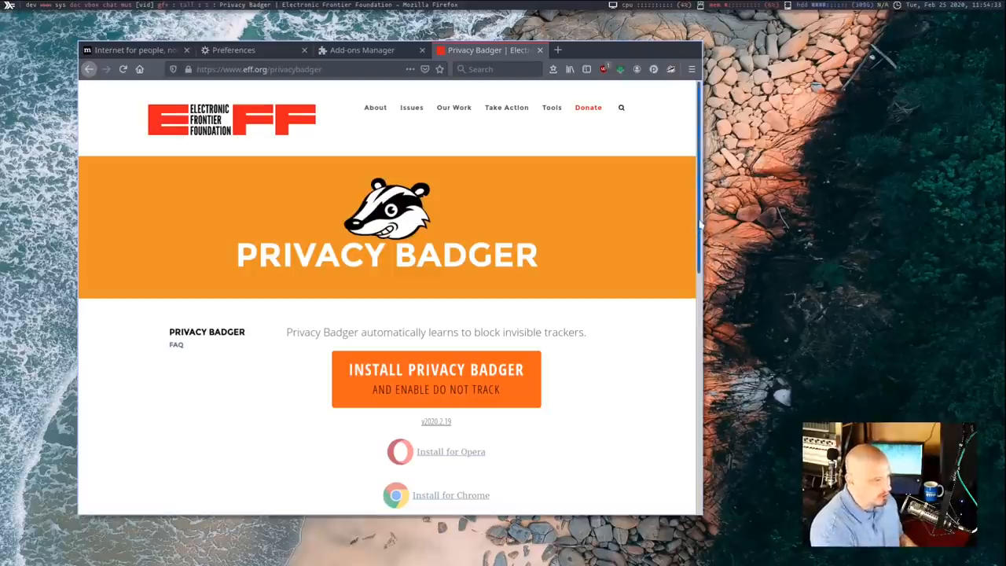
scroll("down", 3)
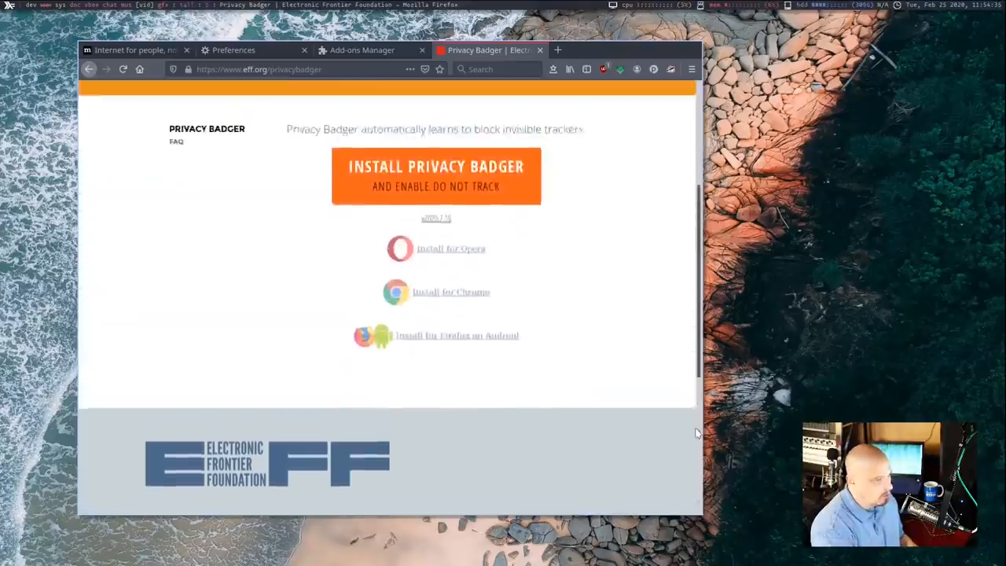